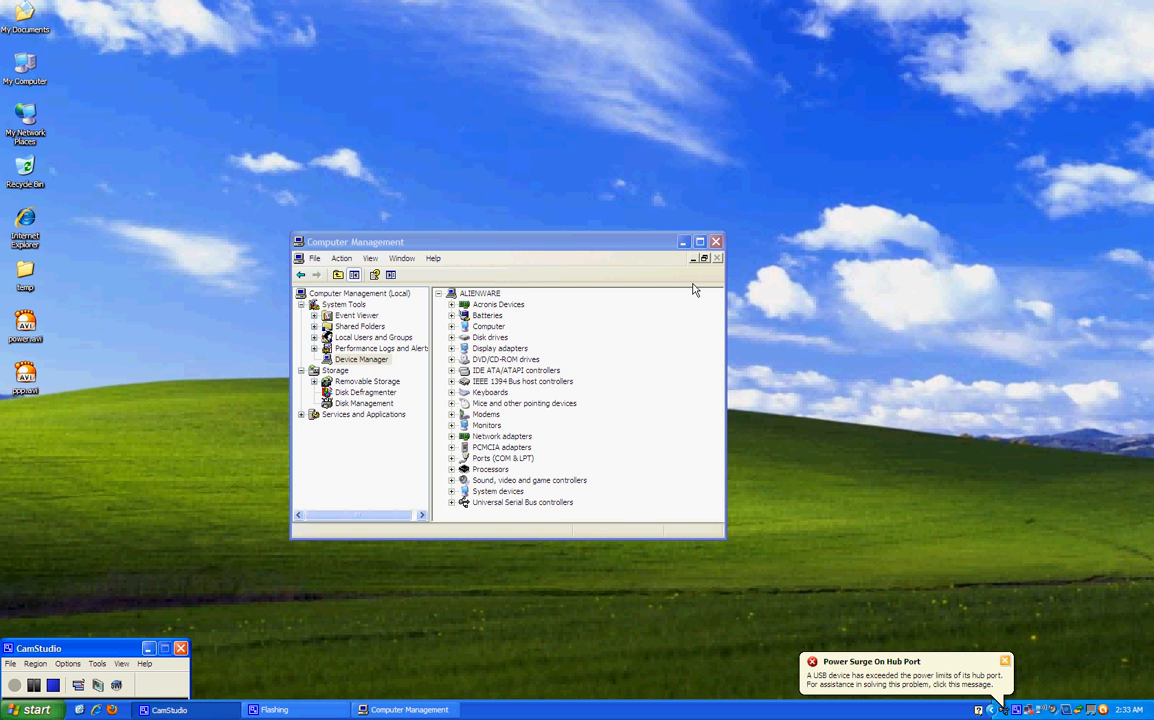
- Show the context menu for the first Intel USB host controller under Universal Serial Bus controllers
right_click(510, 415)
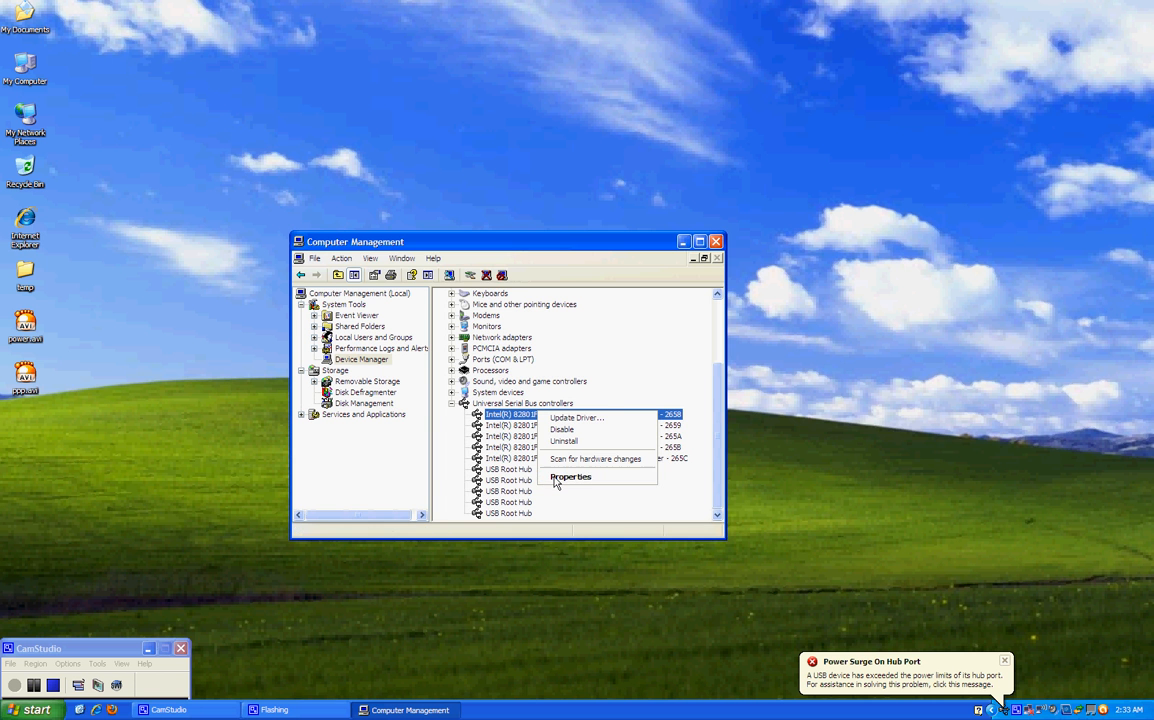